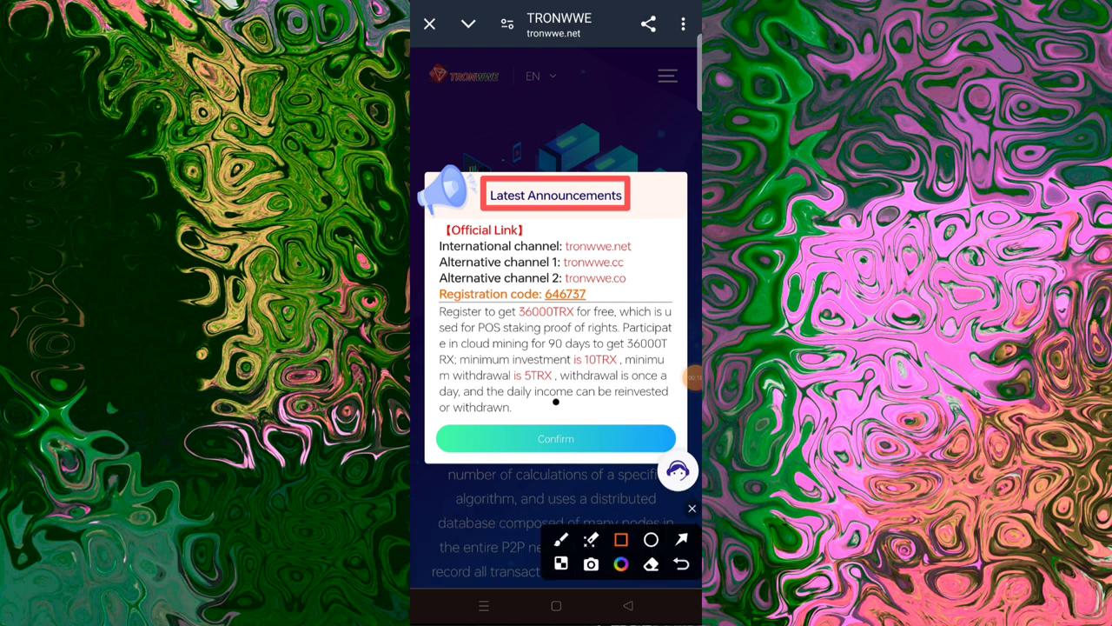
- Read the Latest Announcements popup down to the VIP deposit levels and confirm it
{"action": "left_click_drag", "start_coordinate": [538, 222], "coordinate": [487, 252]}
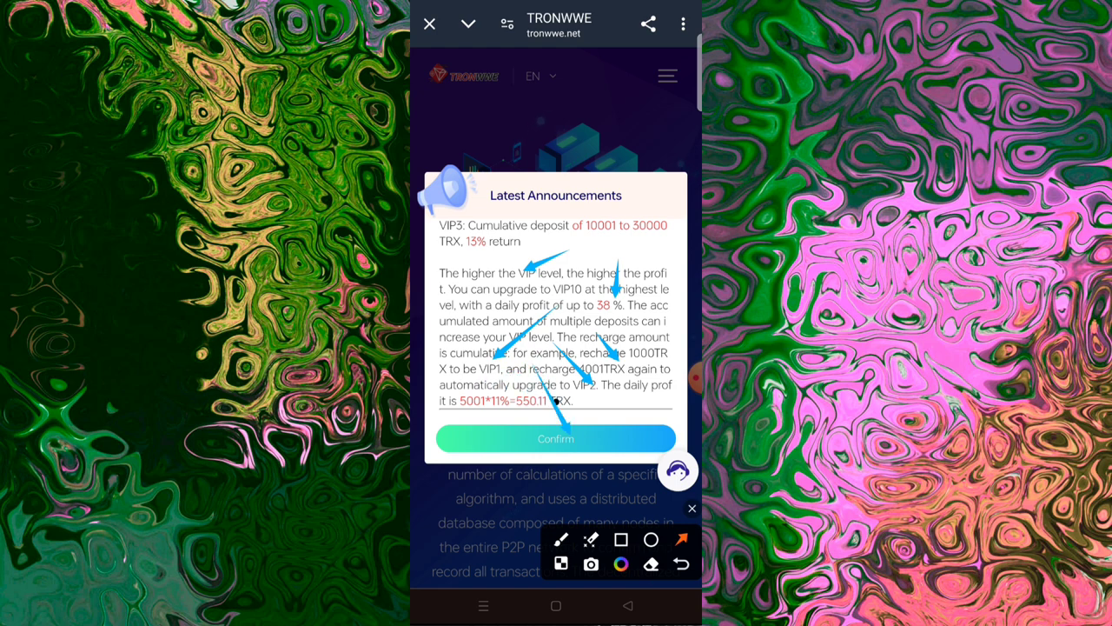
{"action": "left_click", "coordinate": [555, 438]}
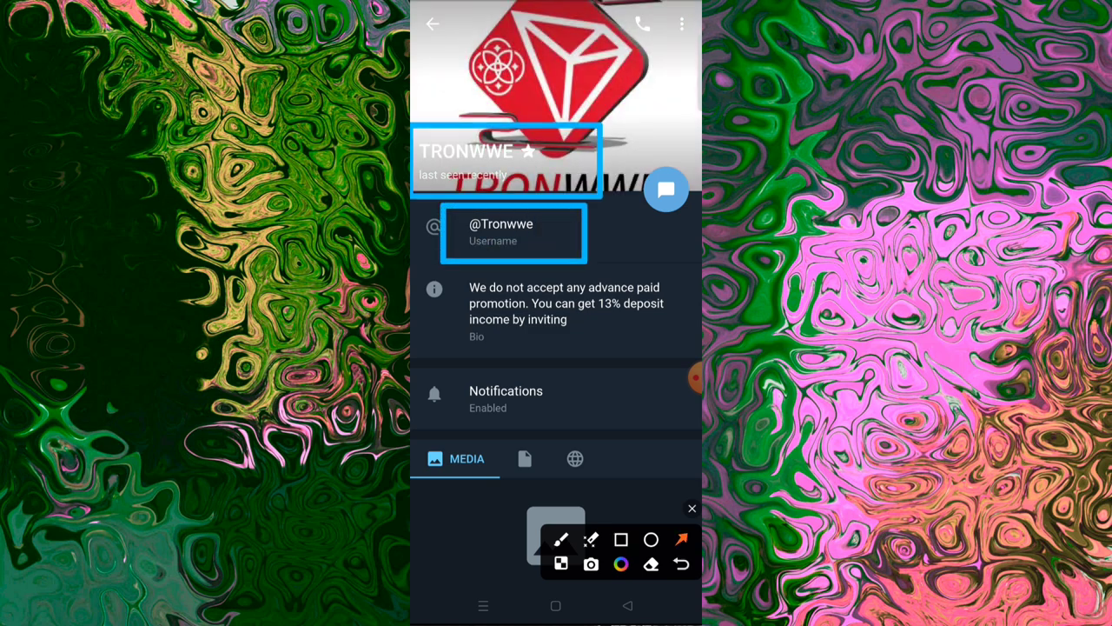
{"action": "left_click", "coordinate": [692, 508]}
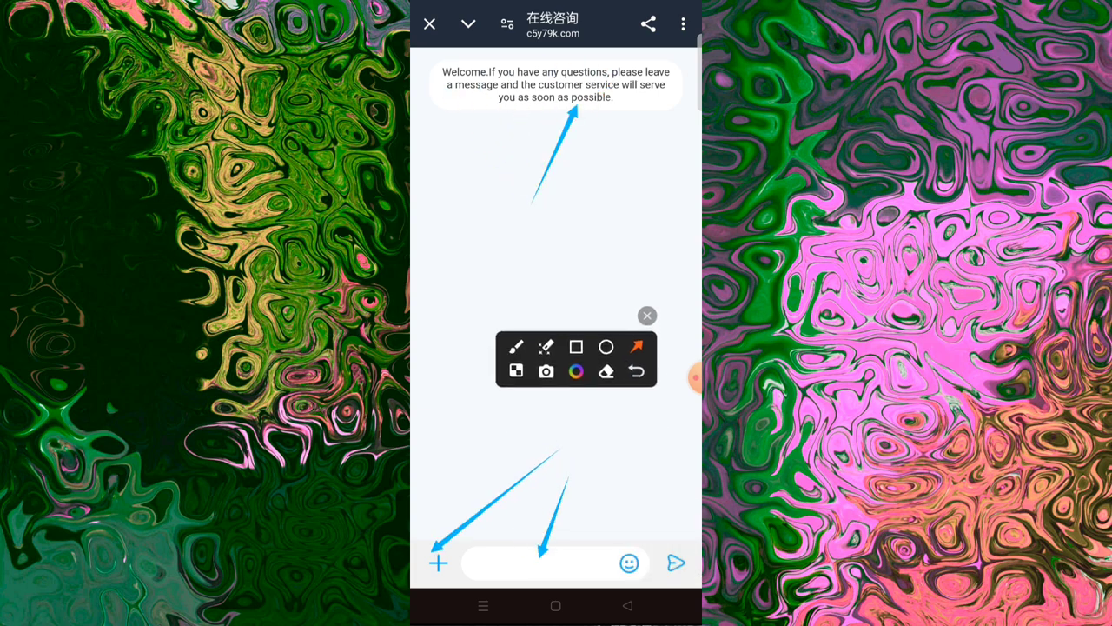
- Leave the customer-service chat and return to the TRONWWE home page
{"action": "left_click", "coordinate": [432, 23]}
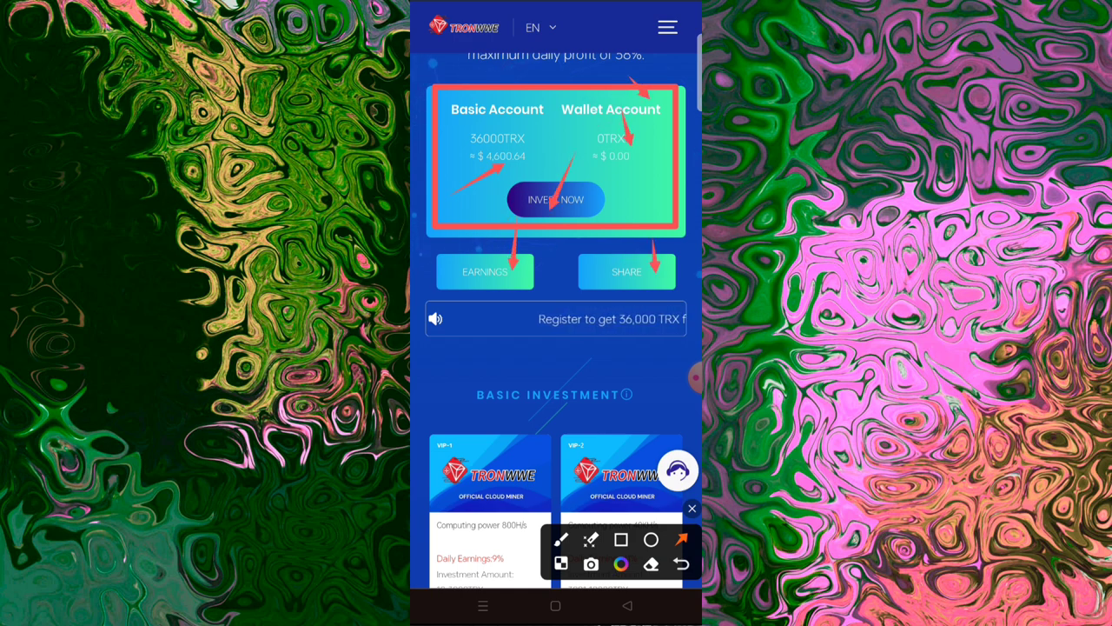
- Browse the home page's balances, Basic Investment tiers and Market Center, then enter About Us
{"action": "left_click", "coordinate": [692, 508]}
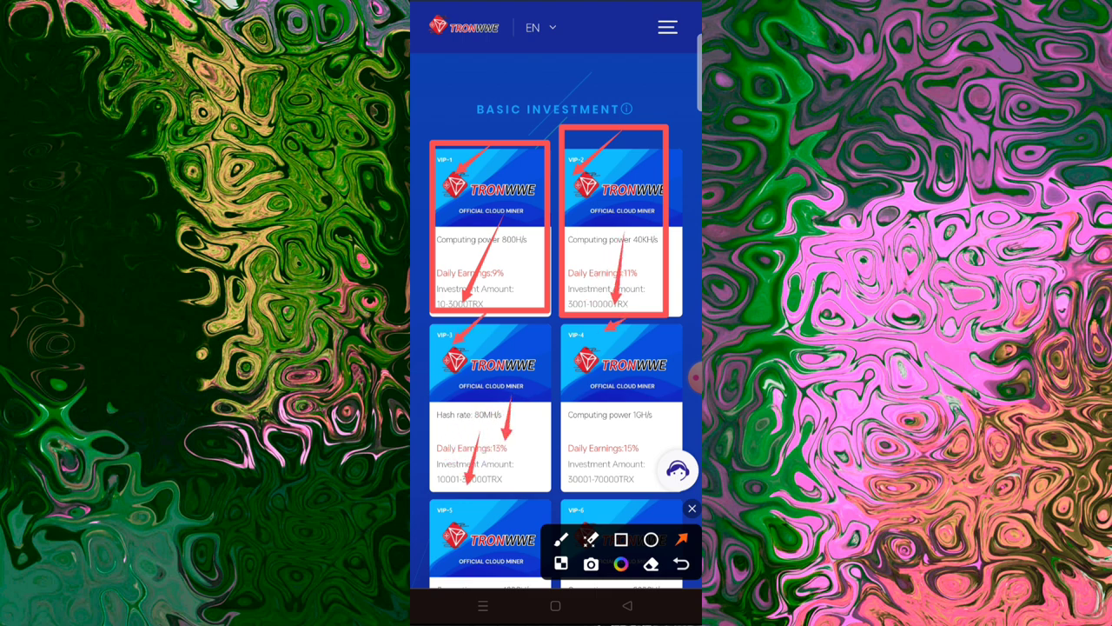
{"action": "left_click", "coordinate": [692, 508]}
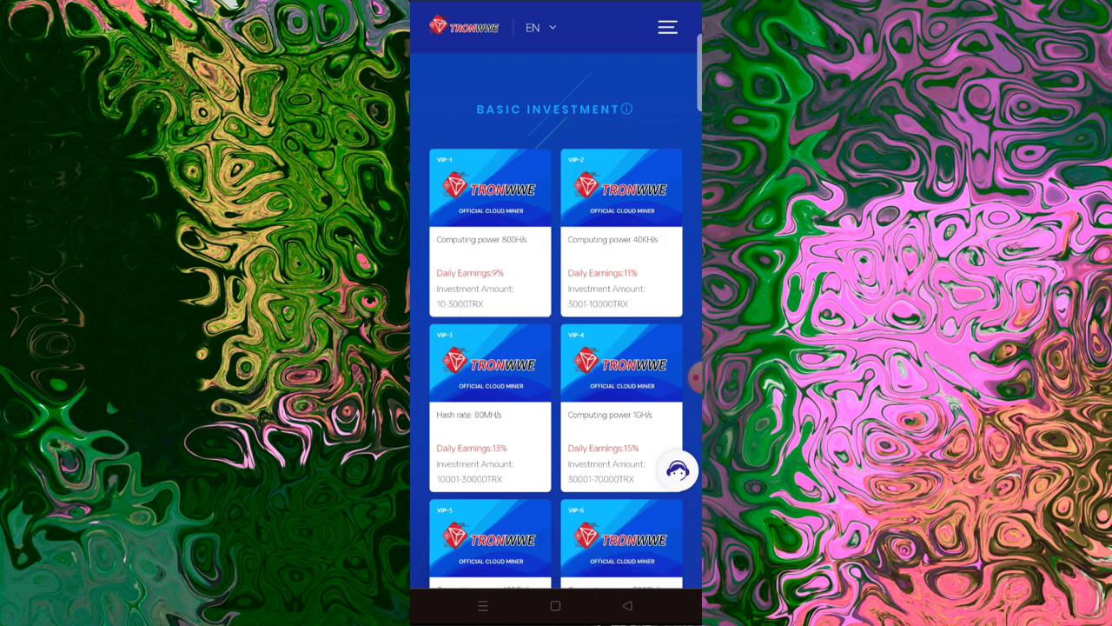
{"action": "scroll", "scroll_direction": "down", "scroll_amount": 3}
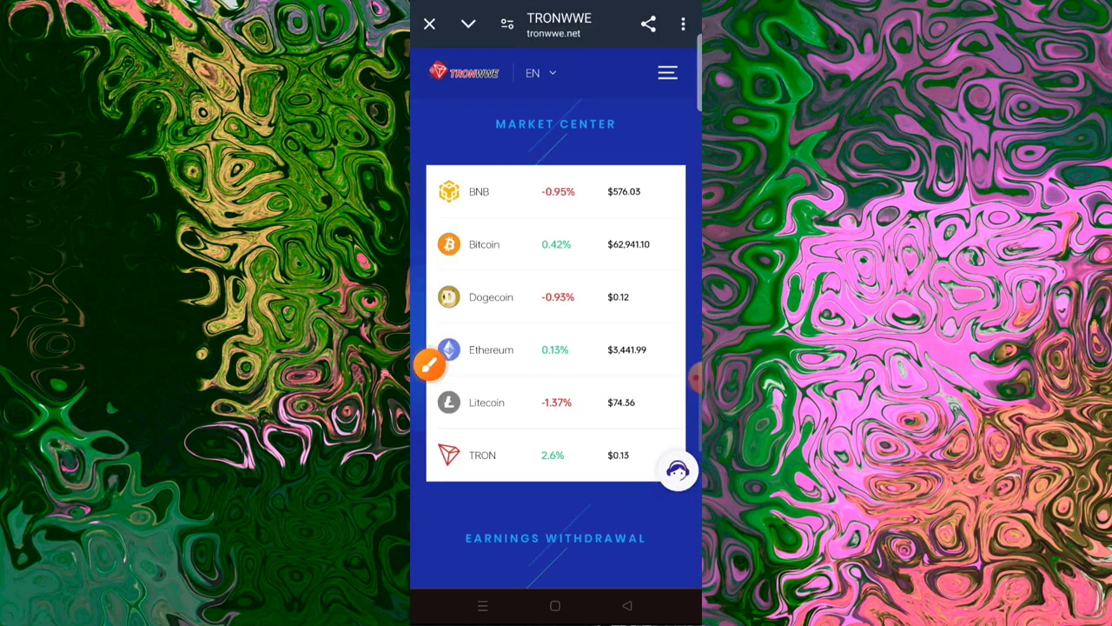
{"action": "scroll", "scroll_direction": "down", "scroll_amount": 3}
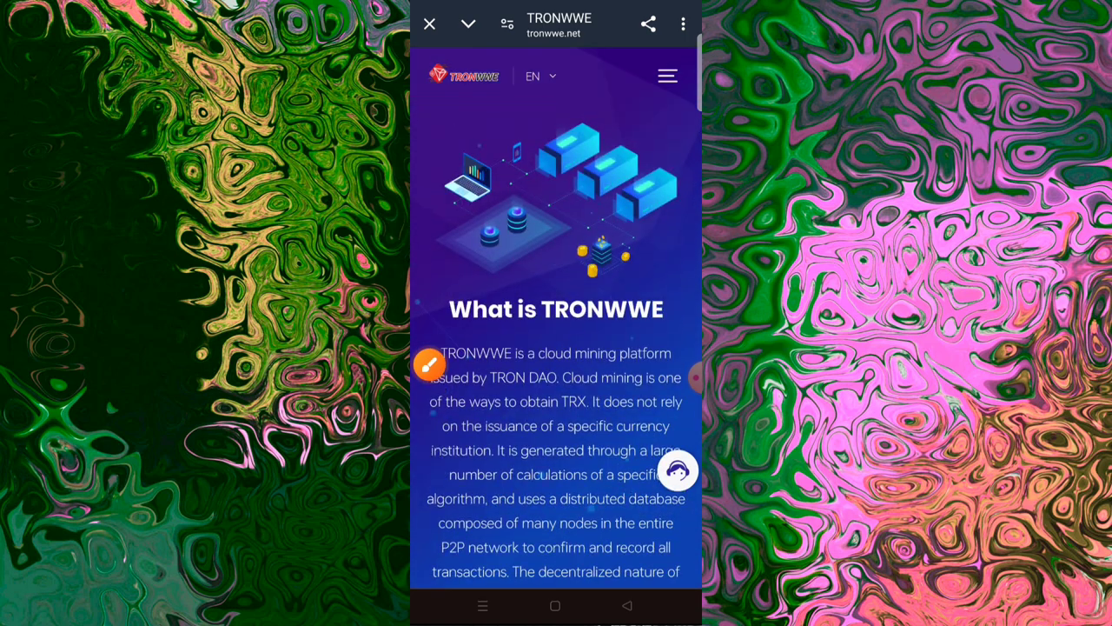
{"action": "left_click", "coordinate": [430, 365]}
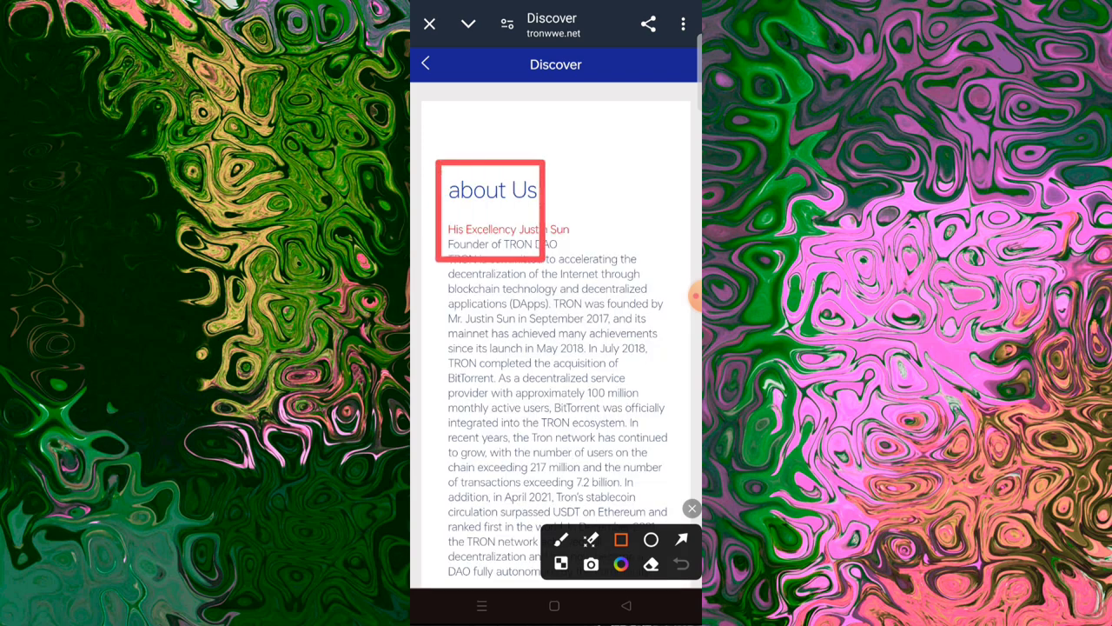
- Read the Discover page's FAQ, Official Information and Investment guide sections
{"action": "scroll", "scroll_direction": "down", "scroll_amount": 3}
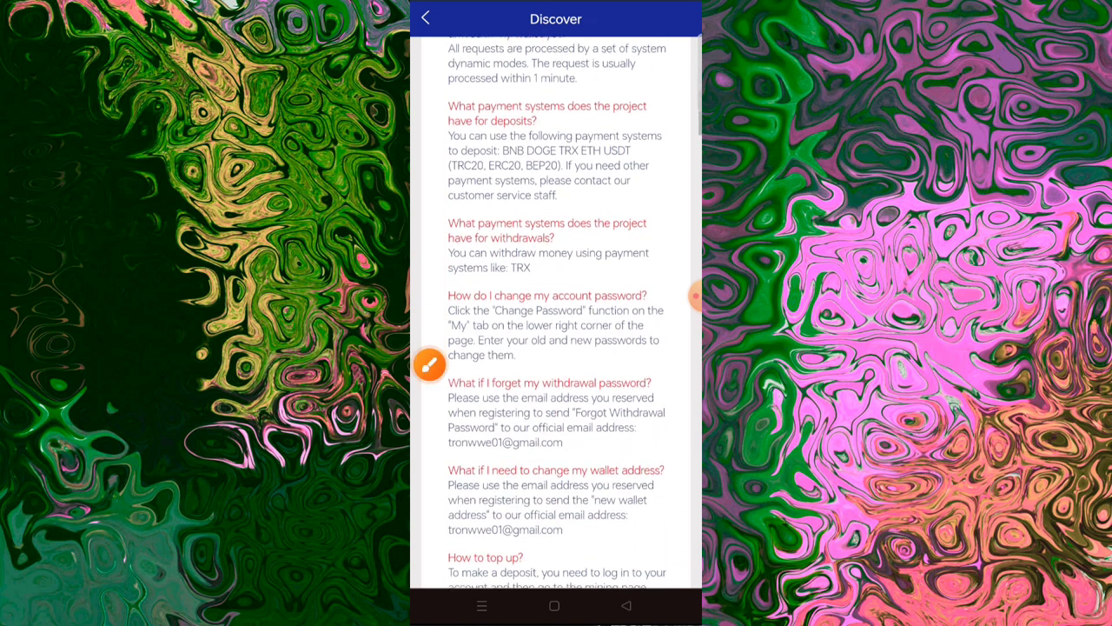
{"action": "scroll", "scroll_direction": "down", "scroll_amount": 3}
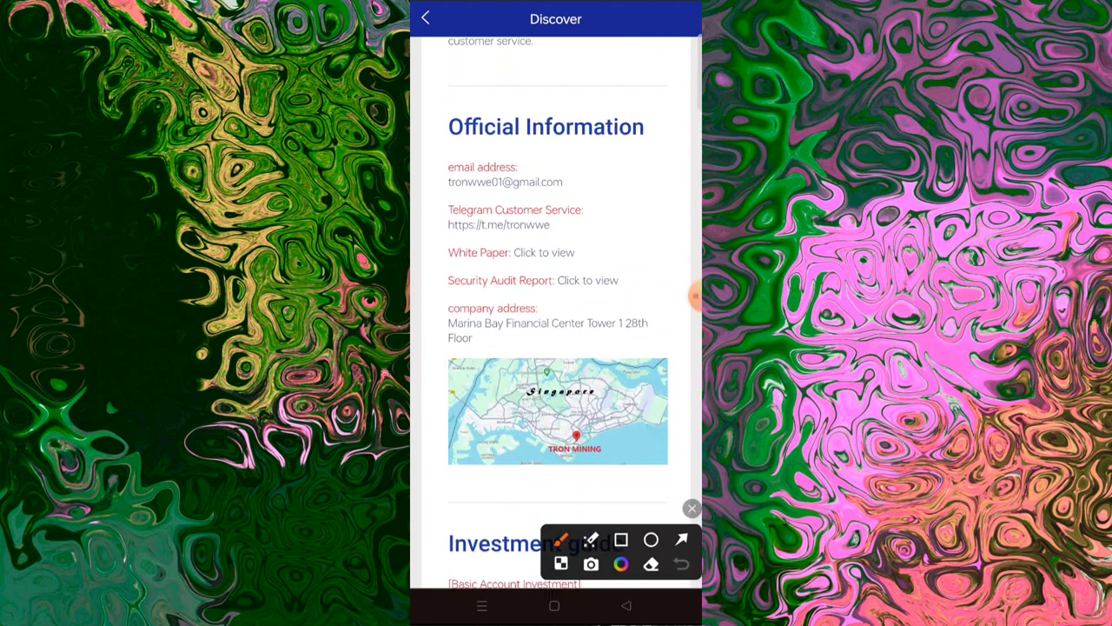
{"action": "left_click", "coordinate": [621, 540]}
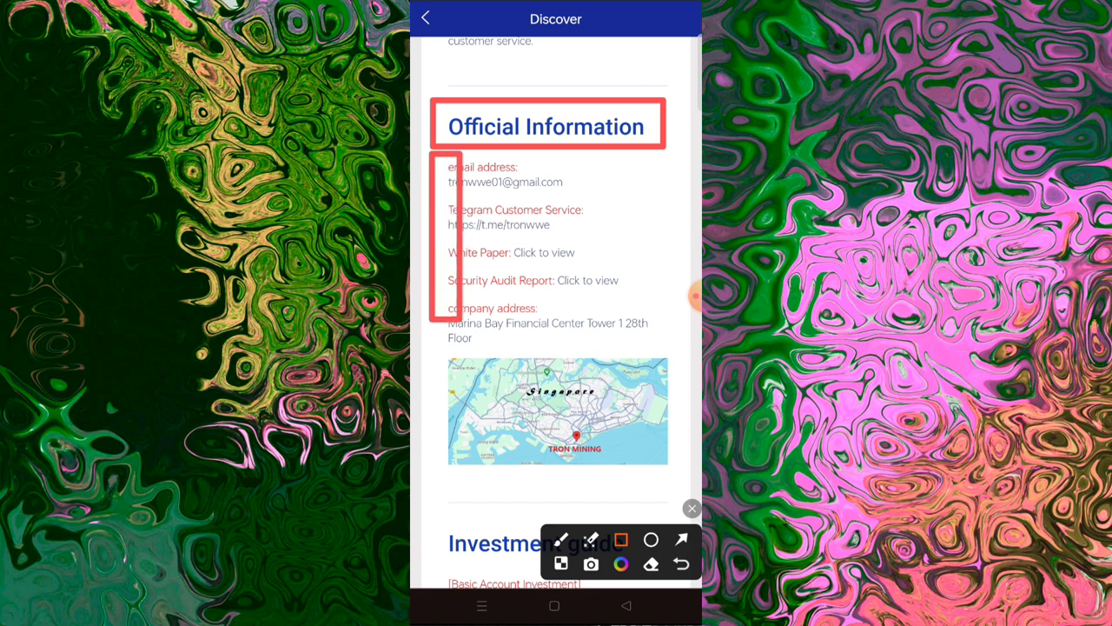
{"action": "scroll", "scroll_direction": "down", "scroll_amount": 3}
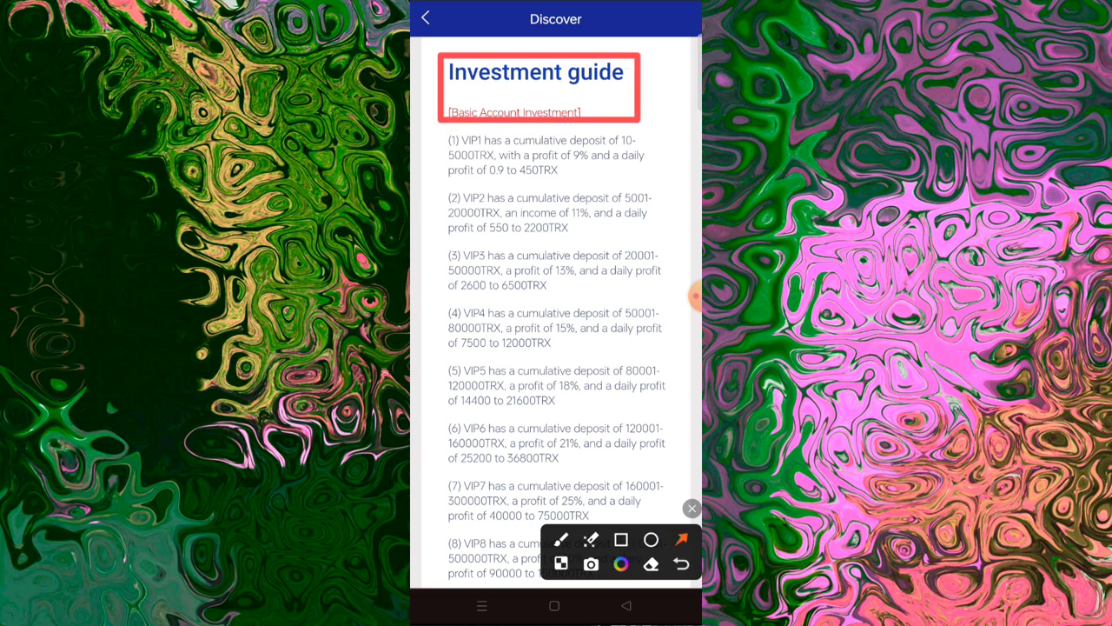
- Review the Centralized wallet download links and bring up the site's main menu
{"action": "left_click_drag", "start_coordinate": [495, 130], "coordinate": [469, 374]}
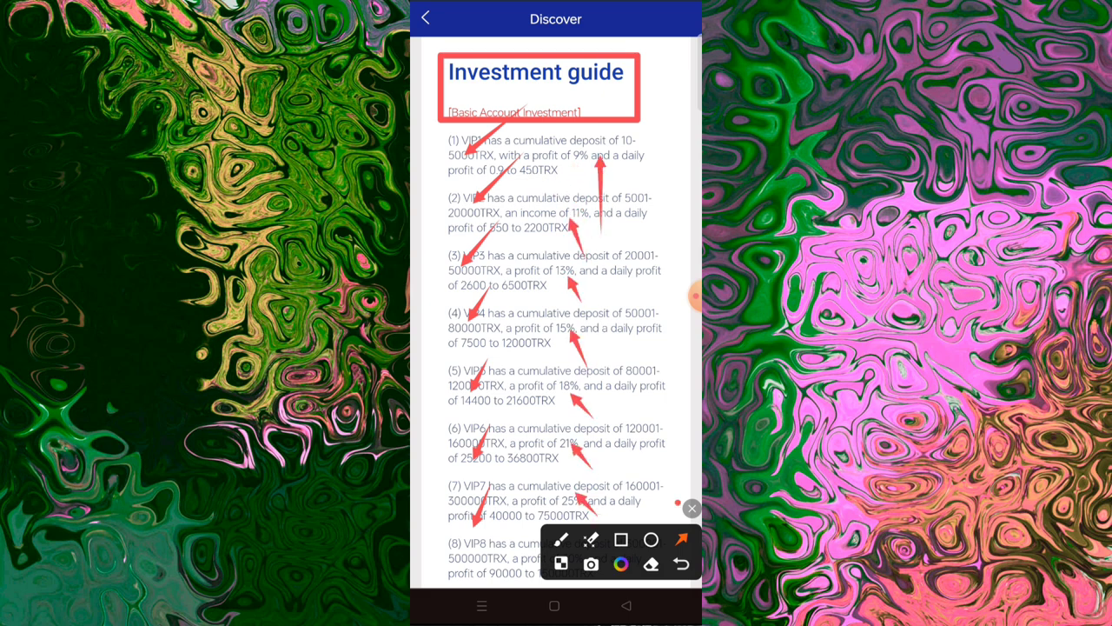
{"action": "left_click", "coordinate": [691, 508]}
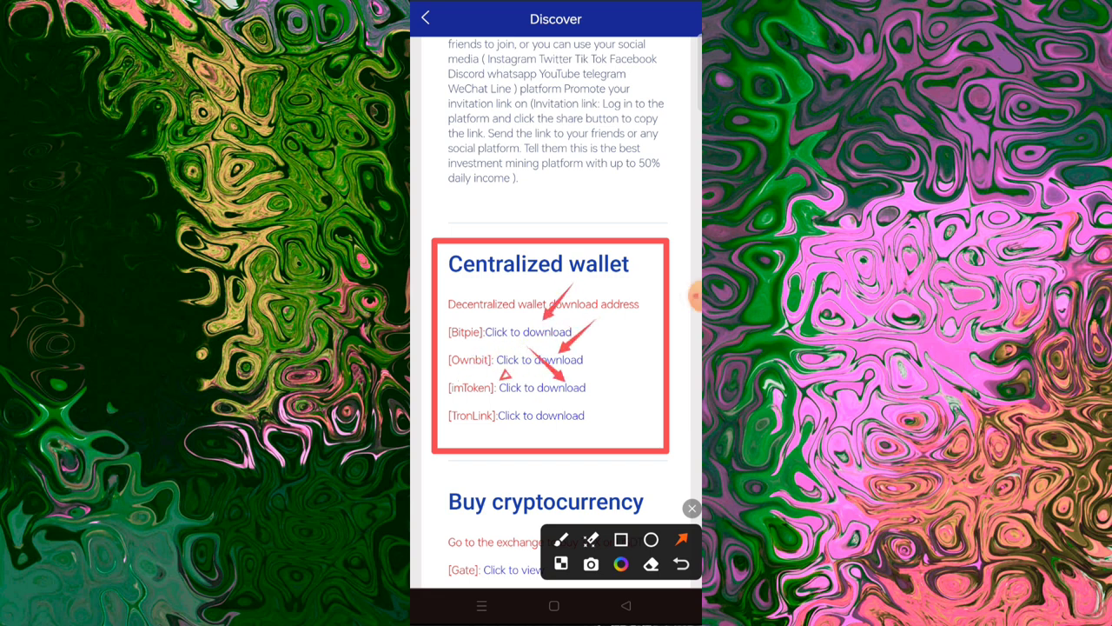
{"action": "scroll", "scroll_direction": "down", "scroll_amount": 3}
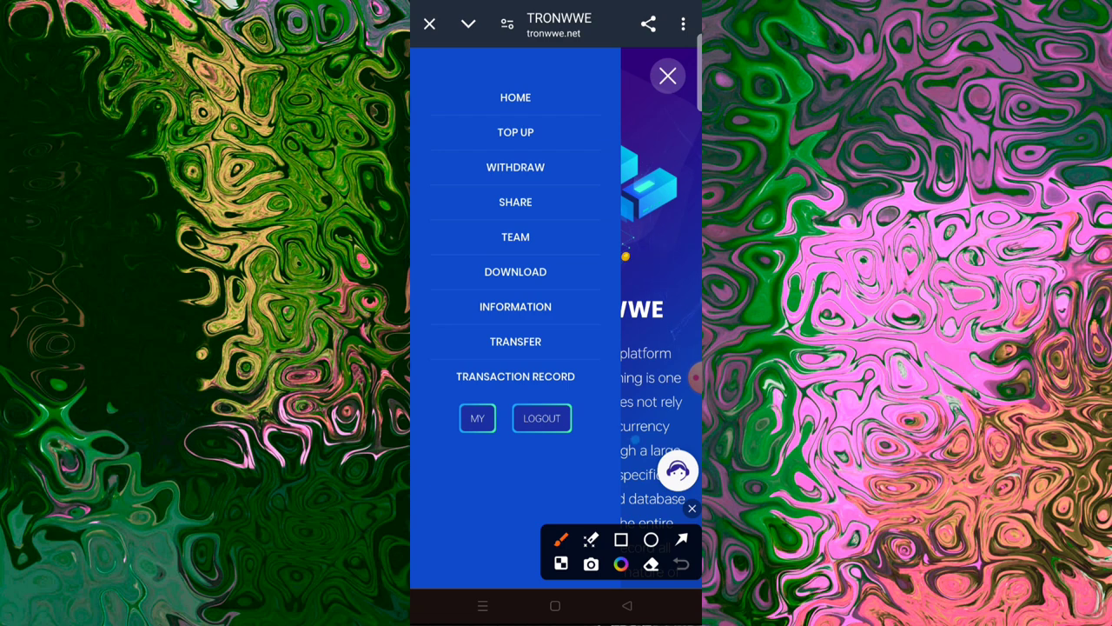
- Start a TOP UP on an account with TRX payment and copy the deposit address
{"action": "left_click_drag", "start_coordinate": [565, 96], "coordinate": [538, 130]}
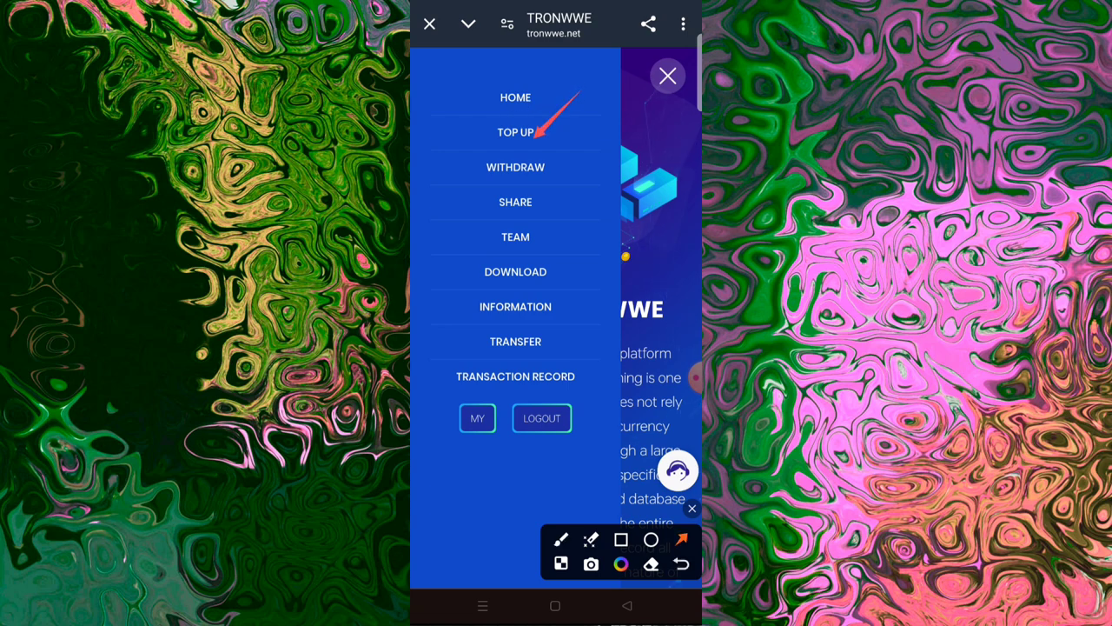
{"action": "left_click", "coordinate": [515, 132]}
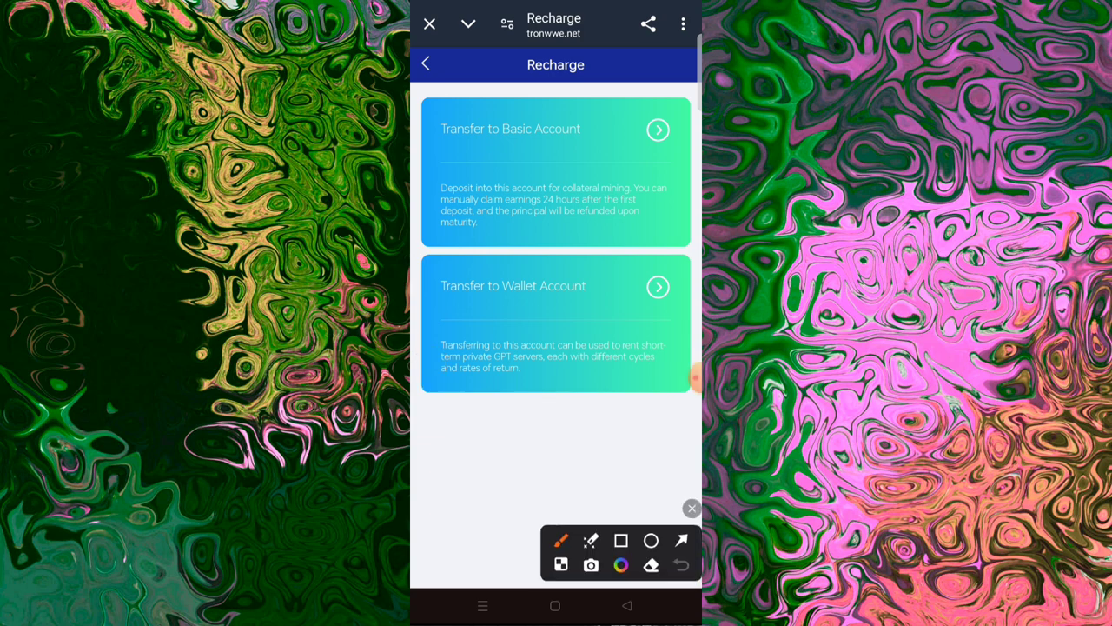
{"action": "left_click", "coordinate": [620, 539]}
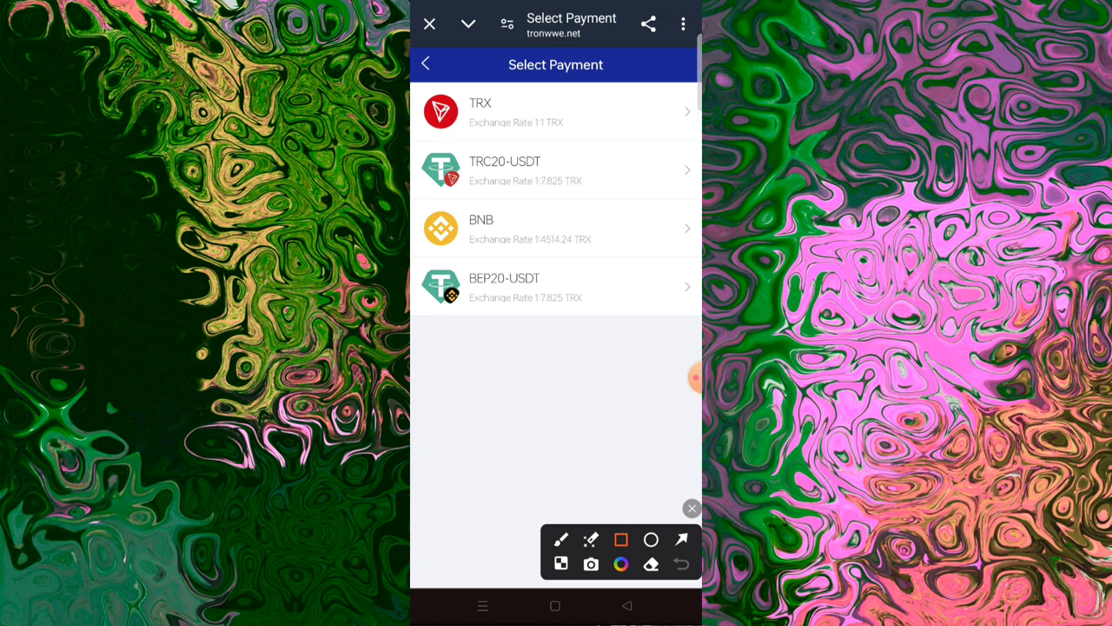
{"action": "left_click", "coordinate": [682, 539]}
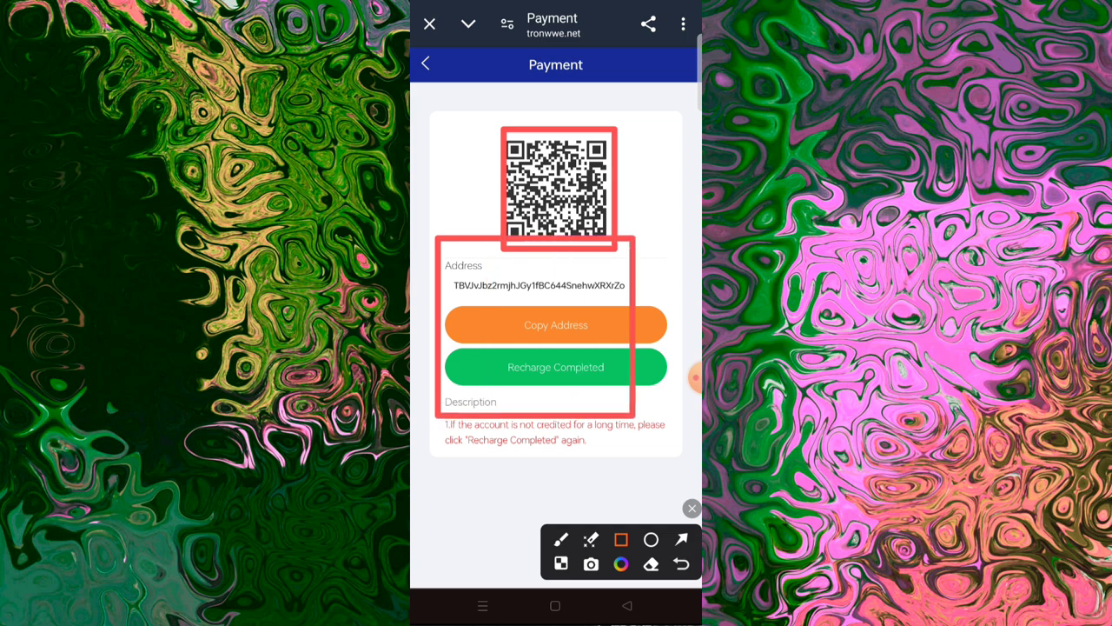
{"action": "left_click", "coordinate": [691, 509]}
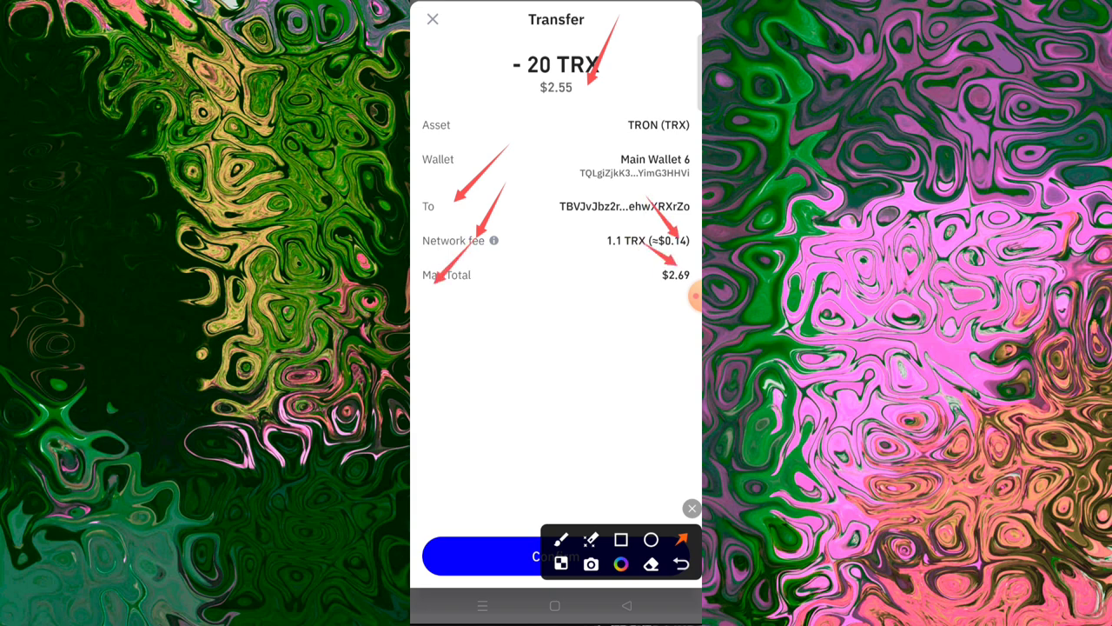
- Review and confirm the 20 TRX wallet transfer to the TRONWWE deposit address
{"action": "left_click", "coordinate": [692, 508]}
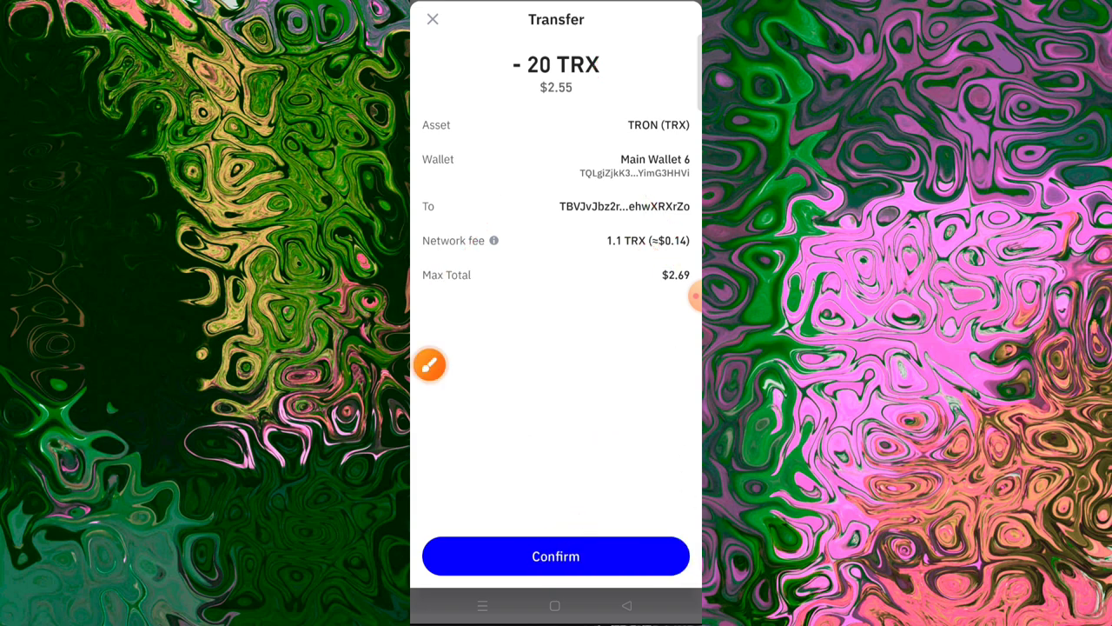
{"action": "left_click", "coordinate": [555, 556]}
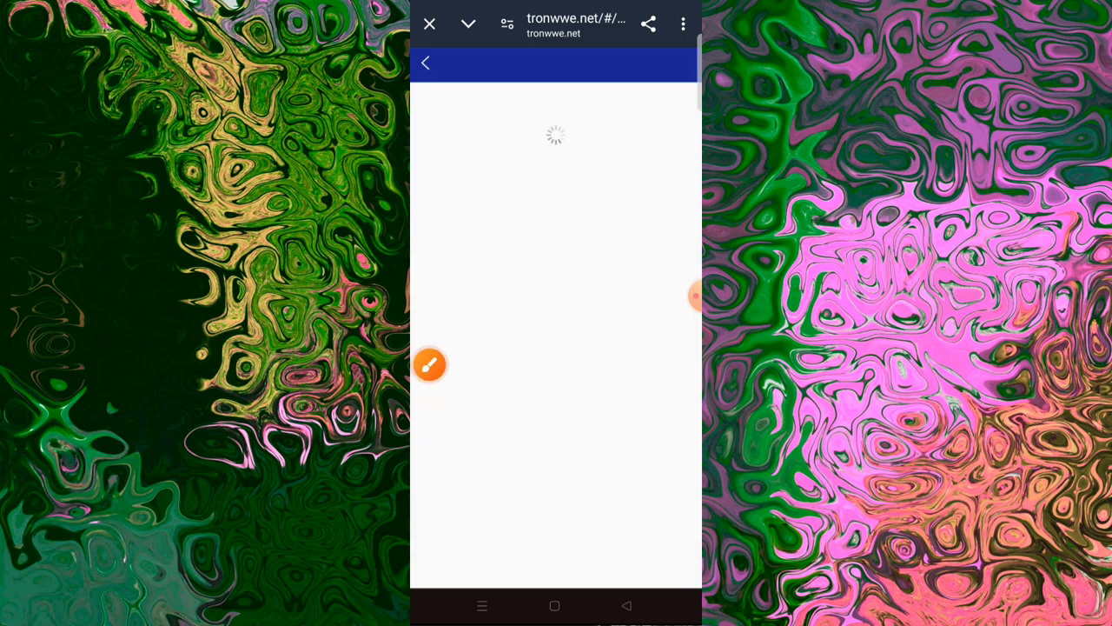
- Check Recharge Records shows the 20 TRX as Successful, then return to My account
{"action": "left_click", "coordinate": [430, 364]}
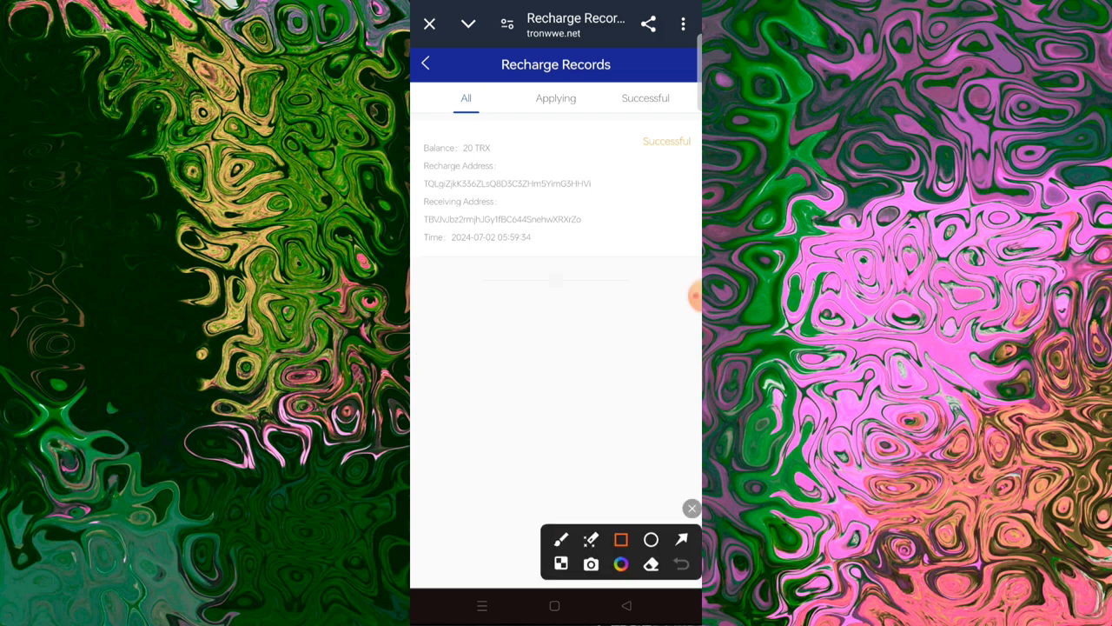
{"action": "left_click_drag", "start_coordinate": [426, 139], "coordinate": [695, 256]}
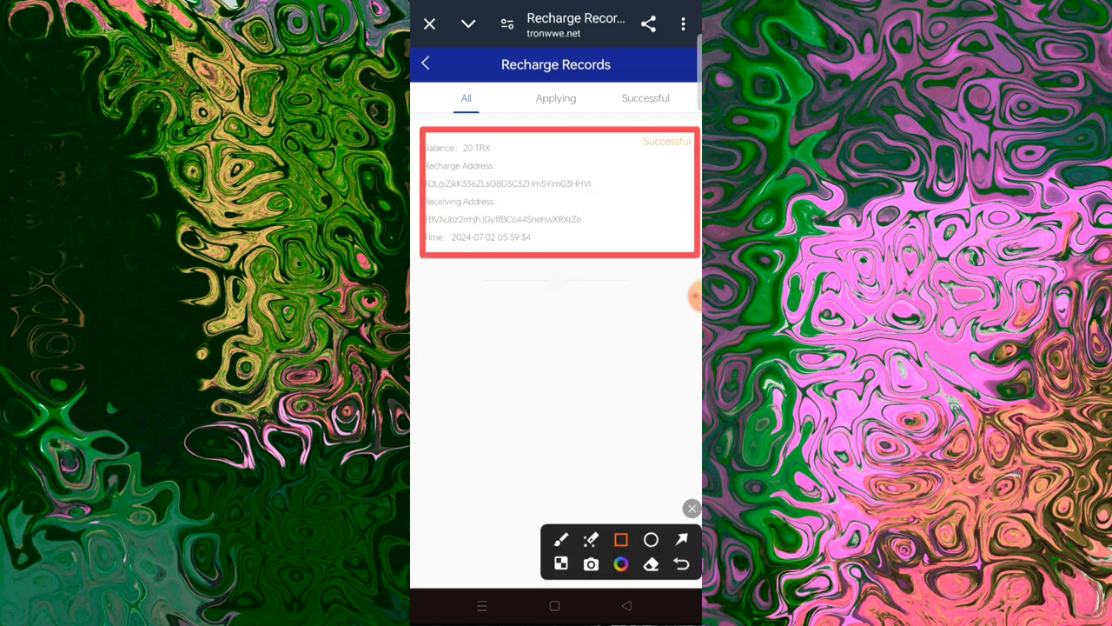
{"action": "left_click", "coordinate": [427, 64]}
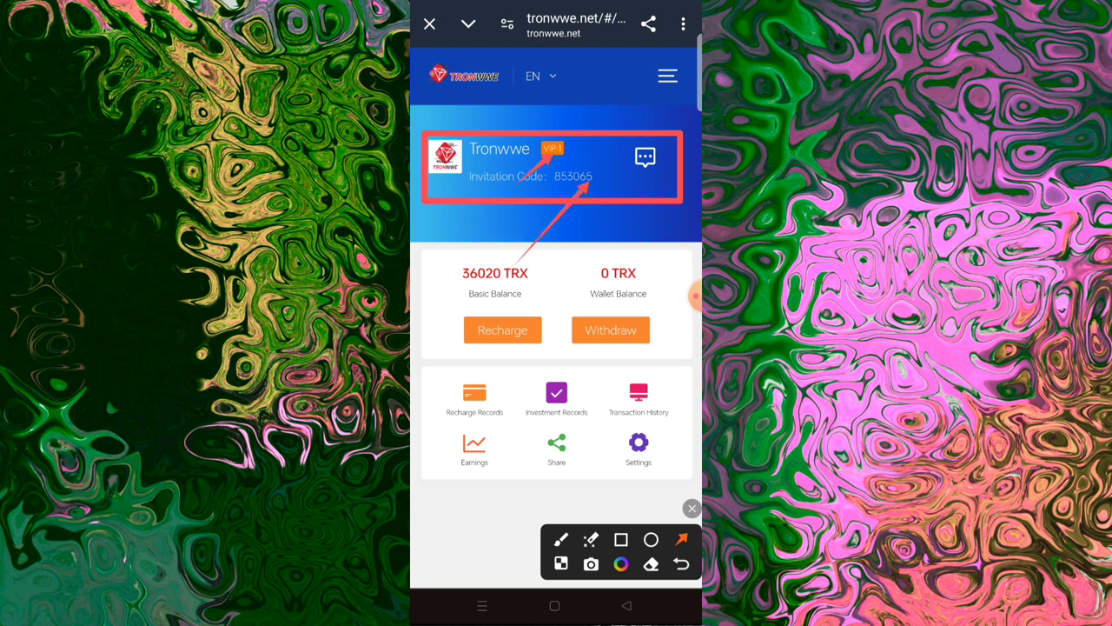
- Bring up the TRONWWE navigation menu from the top-right icon
{"action": "left_click", "coordinate": [667, 75]}
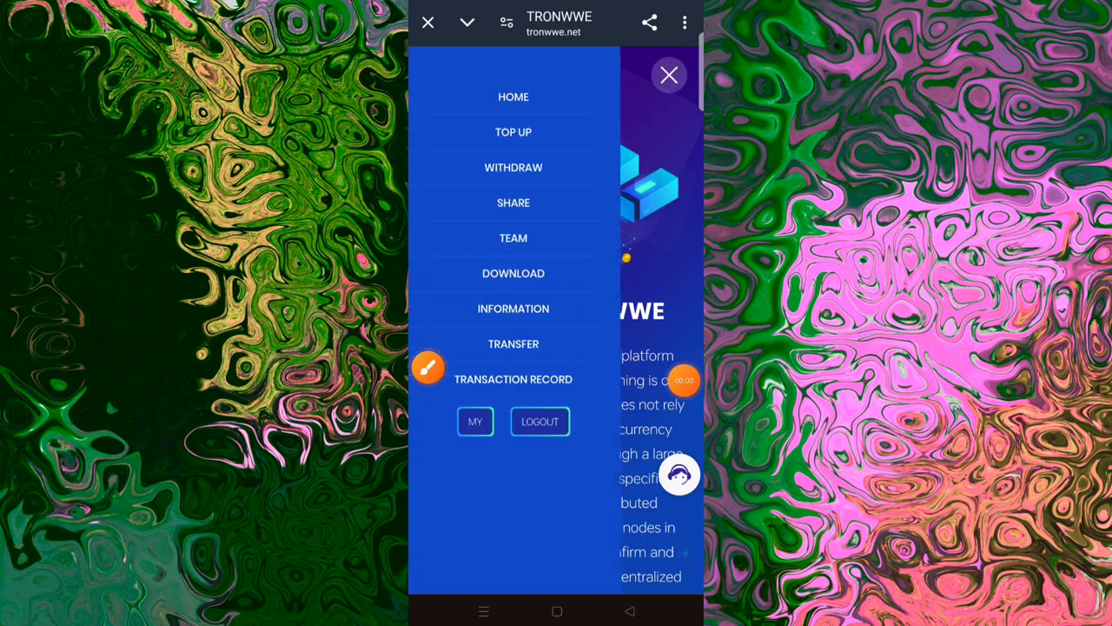
- Go to WITHDRAW and start Bind Wallet Address to reach the Add Address form
{"action": "left_click", "coordinate": [513, 167]}
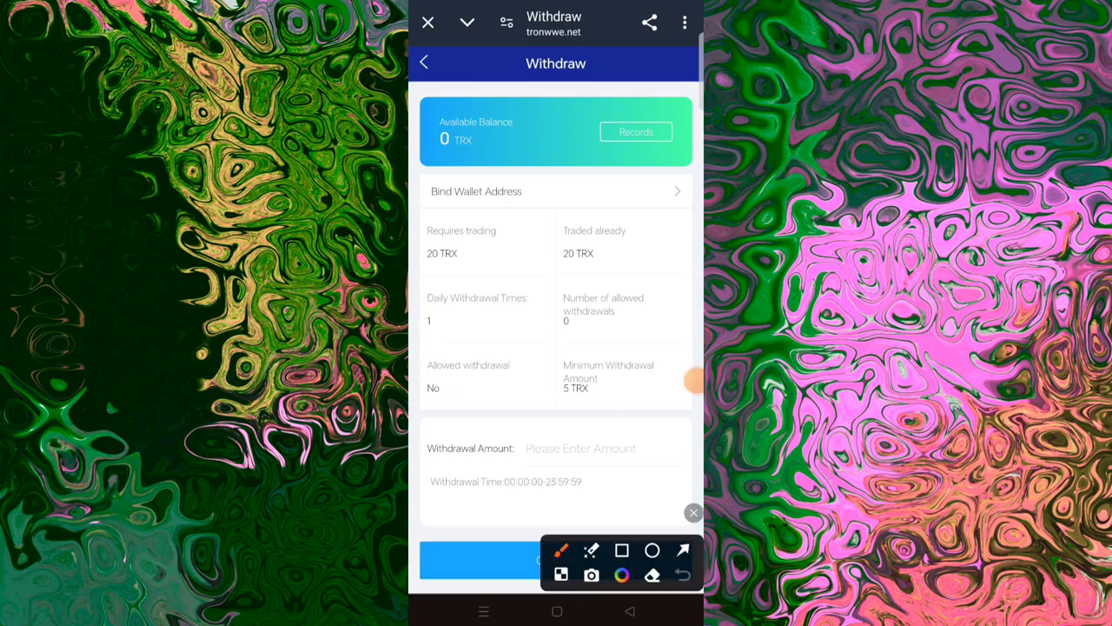
{"action": "left_click", "coordinate": [623, 549]}
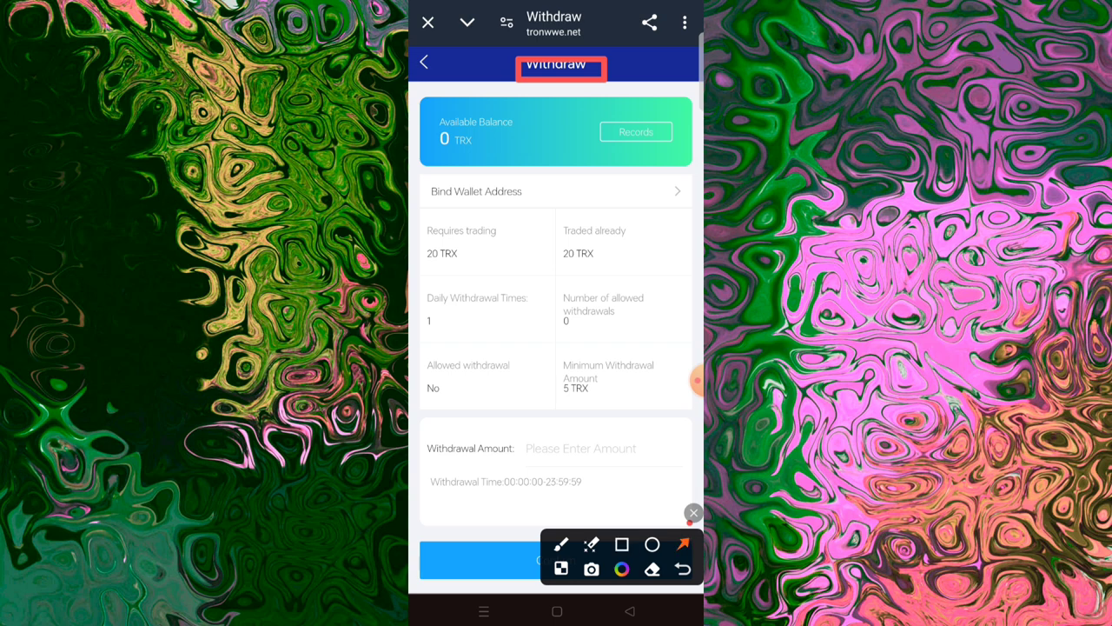
{"action": "left_click", "coordinate": [692, 512]}
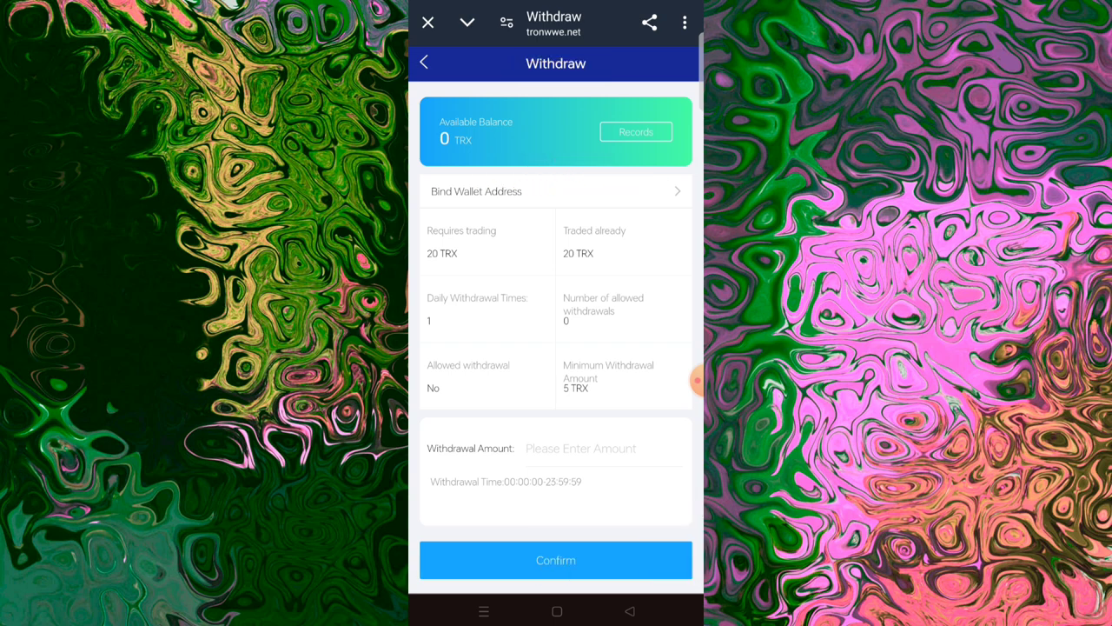
{"action": "left_click", "coordinate": [556, 191]}
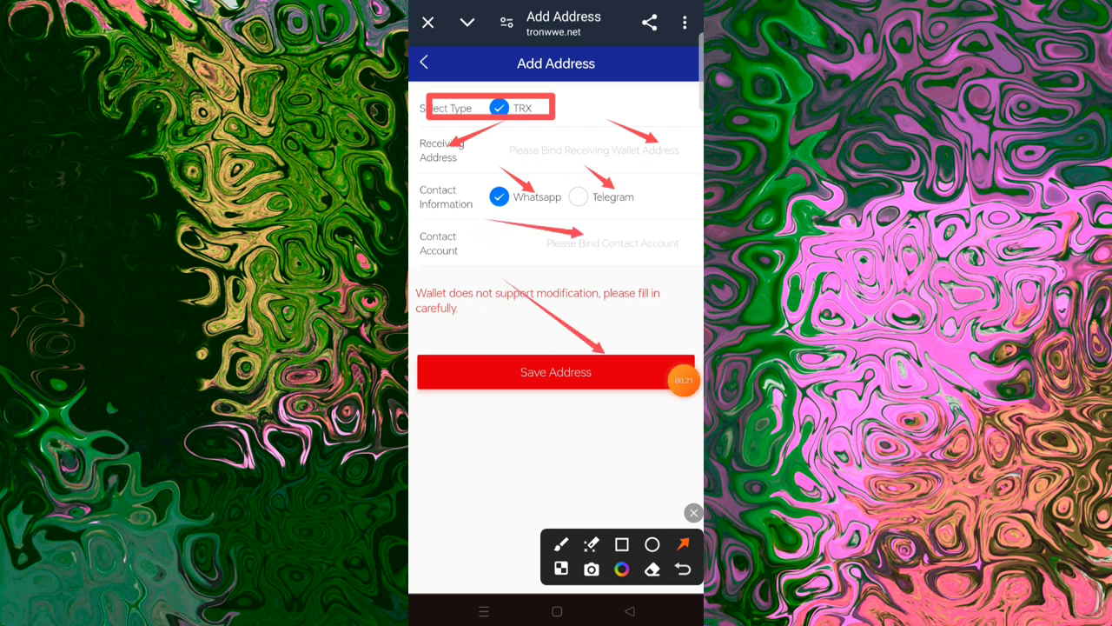
- Save the TRX receiving address with Telegram contact and confirm the binding success tip
{"action": "left_click", "coordinate": [556, 372]}
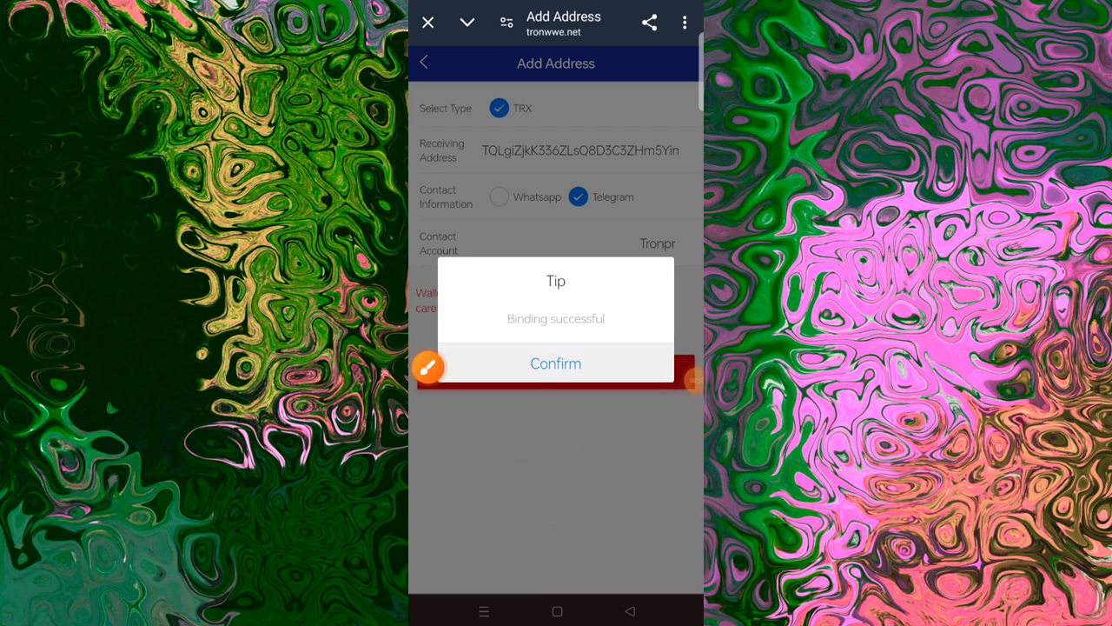
{"action": "left_click", "coordinate": [555, 363]}
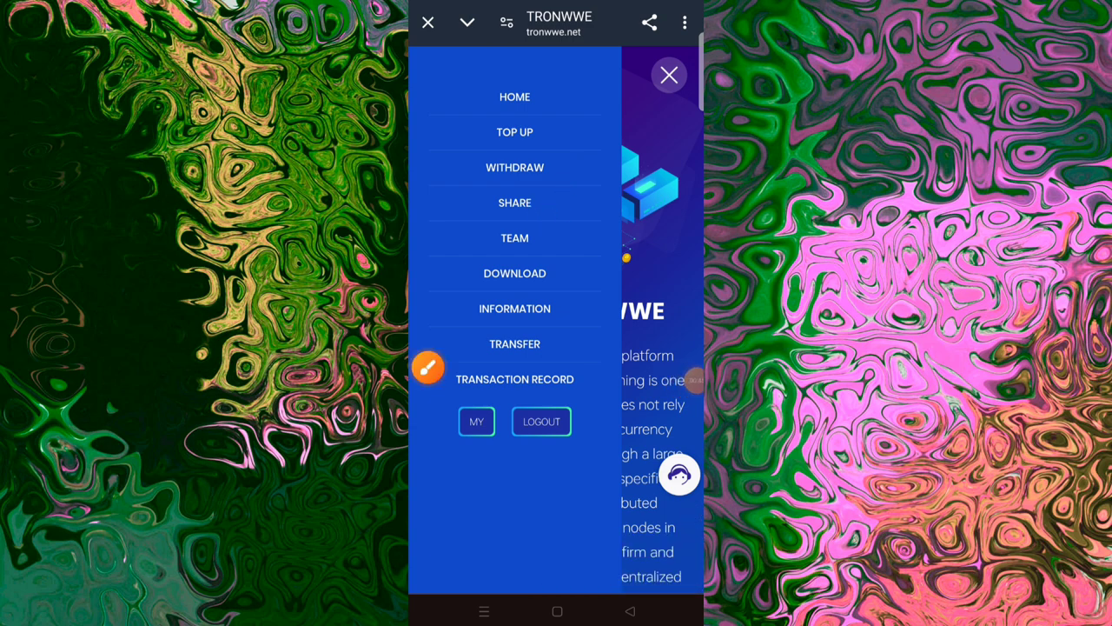
{"action": "left_click", "coordinate": [514, 237]}
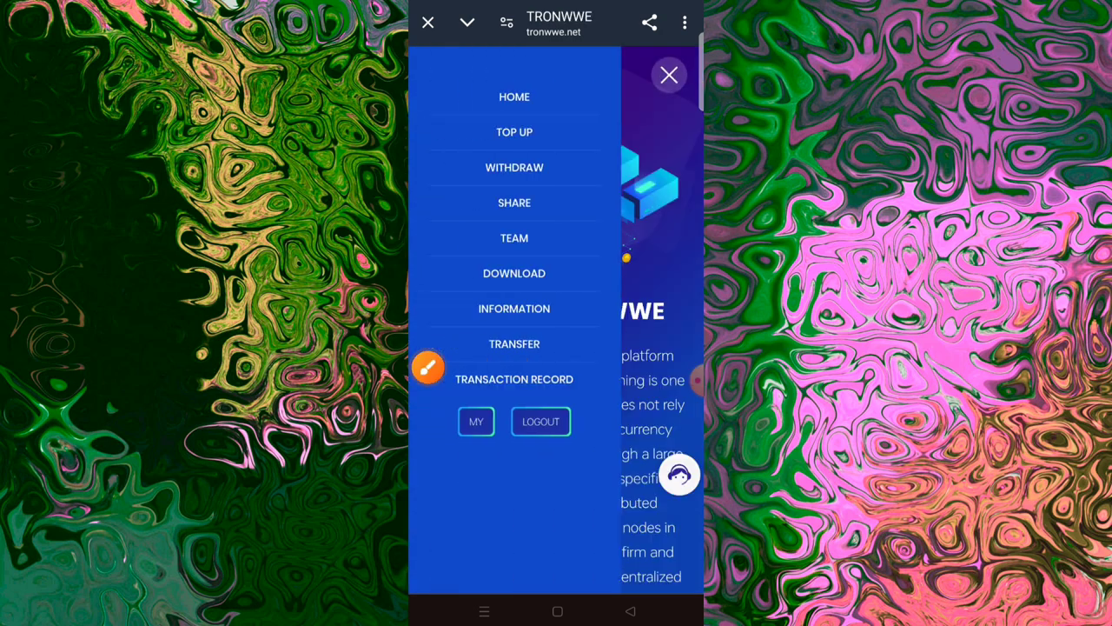
{"action": "left_click", "coordinate": [428, 368]}
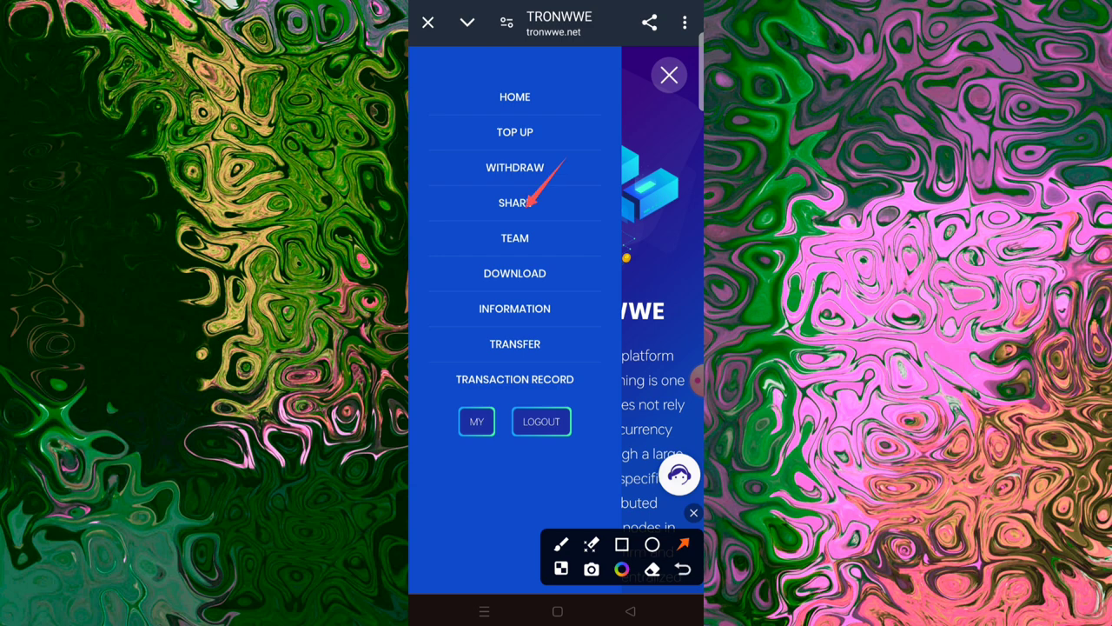
- View the Share and Earn page with invitation code 853065 and its 13%, 2%, 1% rebate levels
{"action": "left_click", "coordinate": [514, 202]}
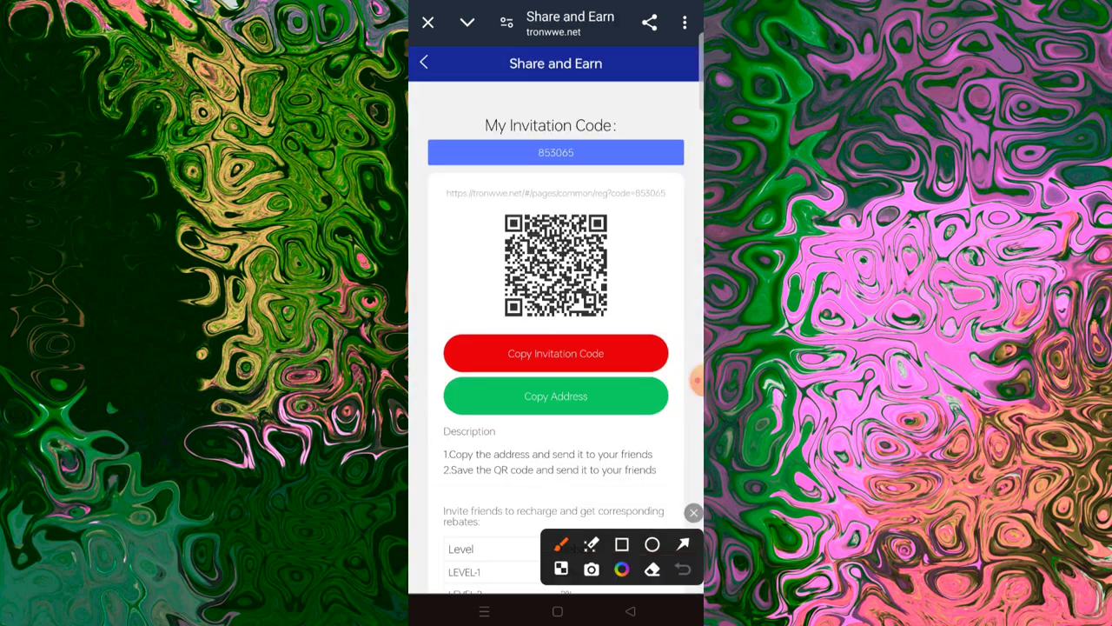
{"action": "left_click_drag", "start_coordinate": [504, 187], "coordinate": [608, 322]}
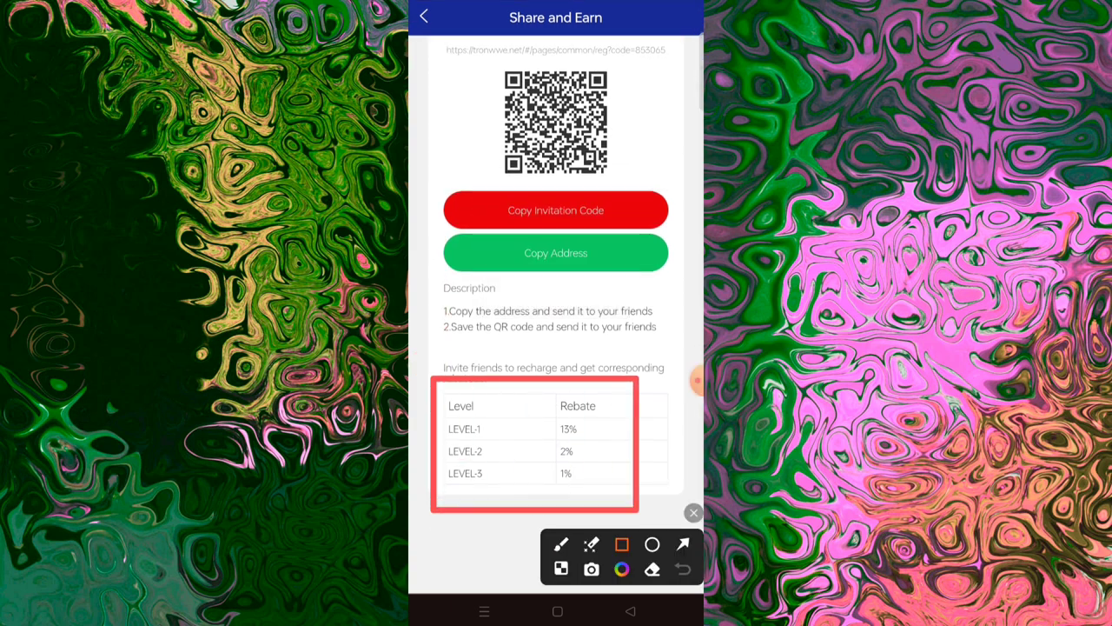
{"action": "left_click", "coordinate": [682, 544]}
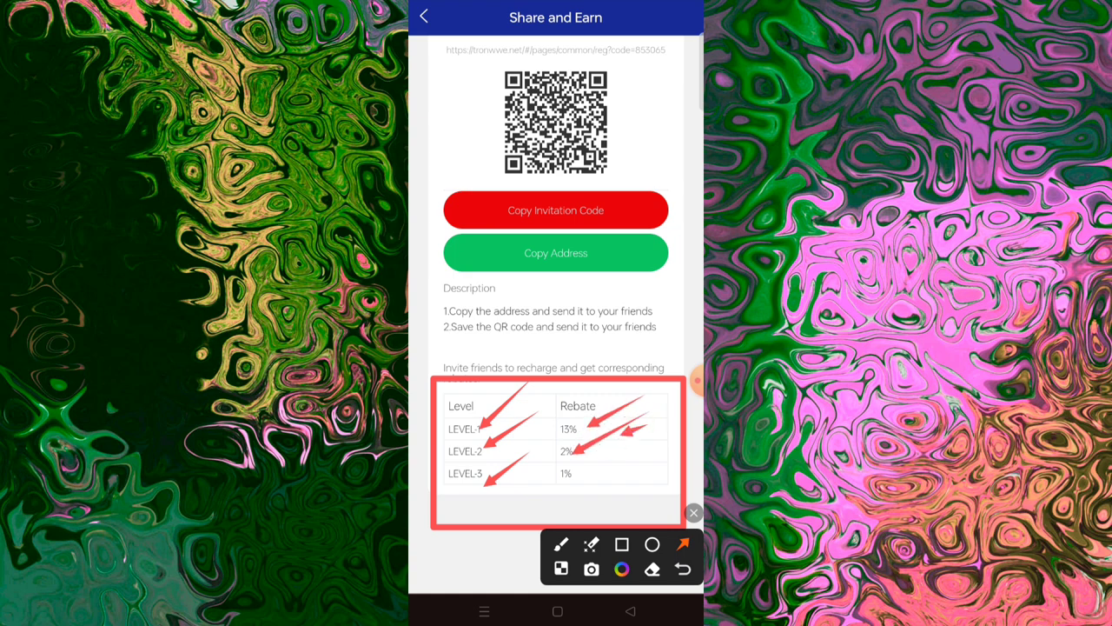
{"action": "left_click", "coordinate": [694, 513]}
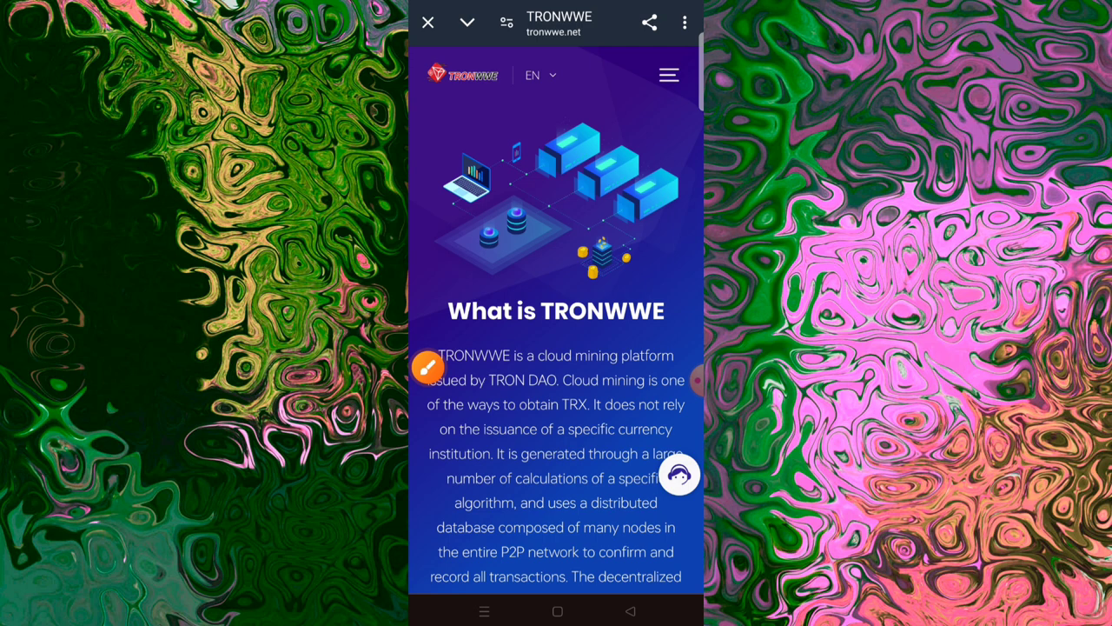
- Return home and bring up the site navigation menu again
{"action": "left_click", "coordinate": [668, 74]}
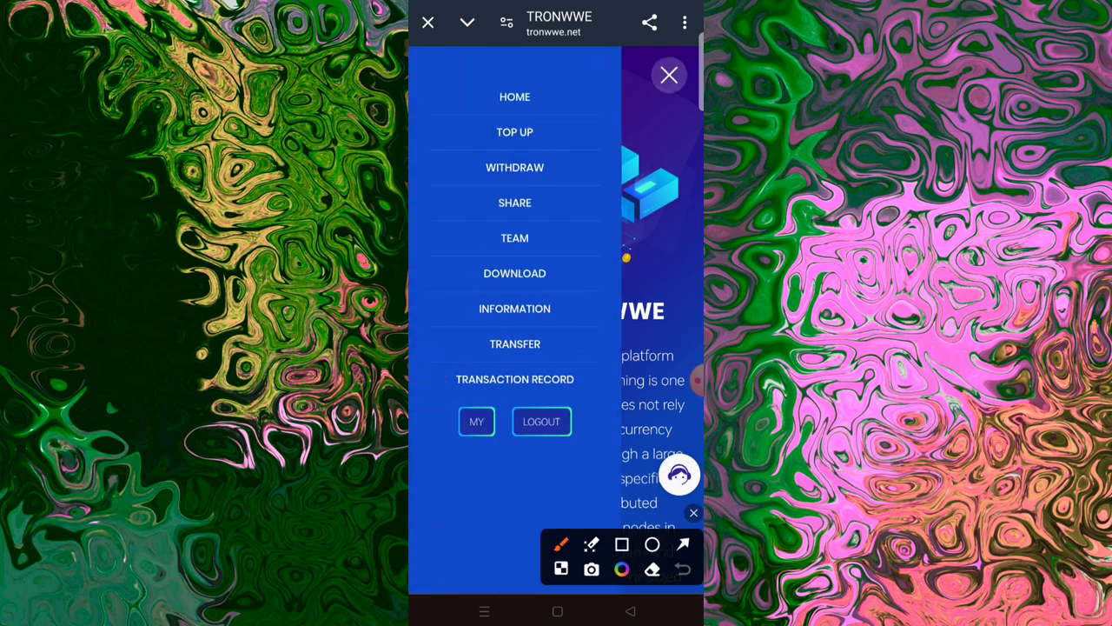
{"action": "left_click_drag", "start_coordinate": [582, 90], "coordinate": [496, 126]}
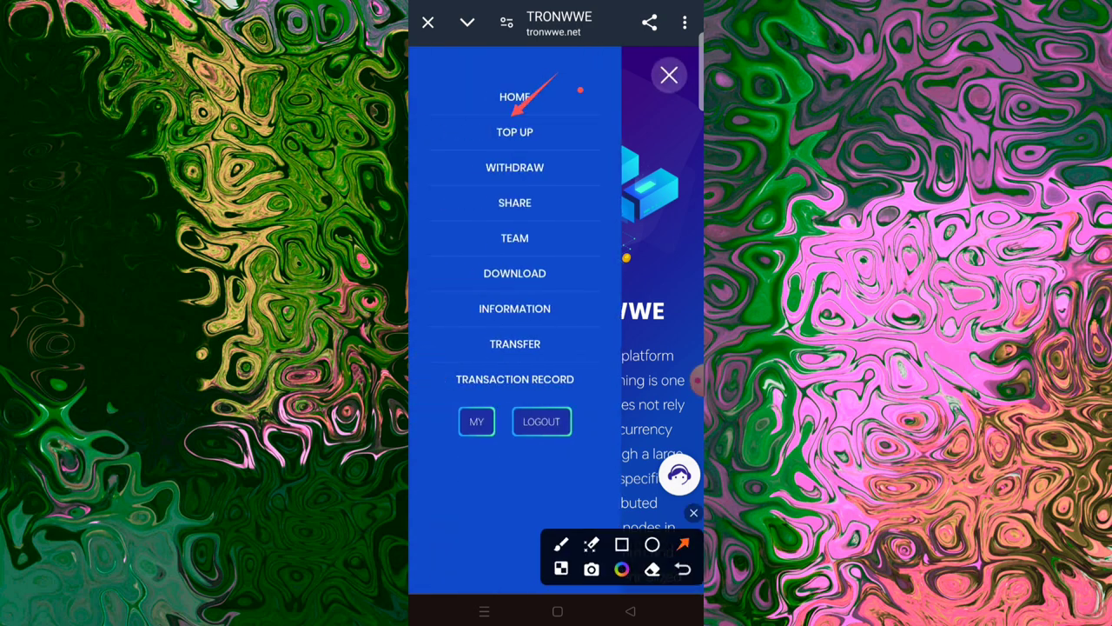
{"action": "left_click", "coordinate": [682, 543]}
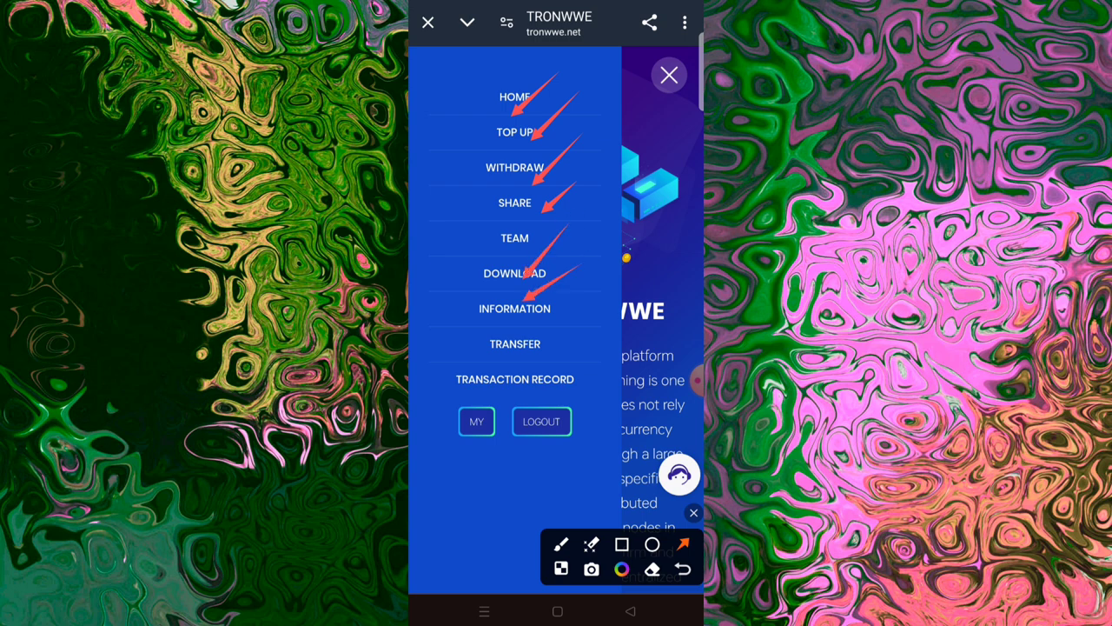
{"action": "left_click", "coordinate": [515, 344]}
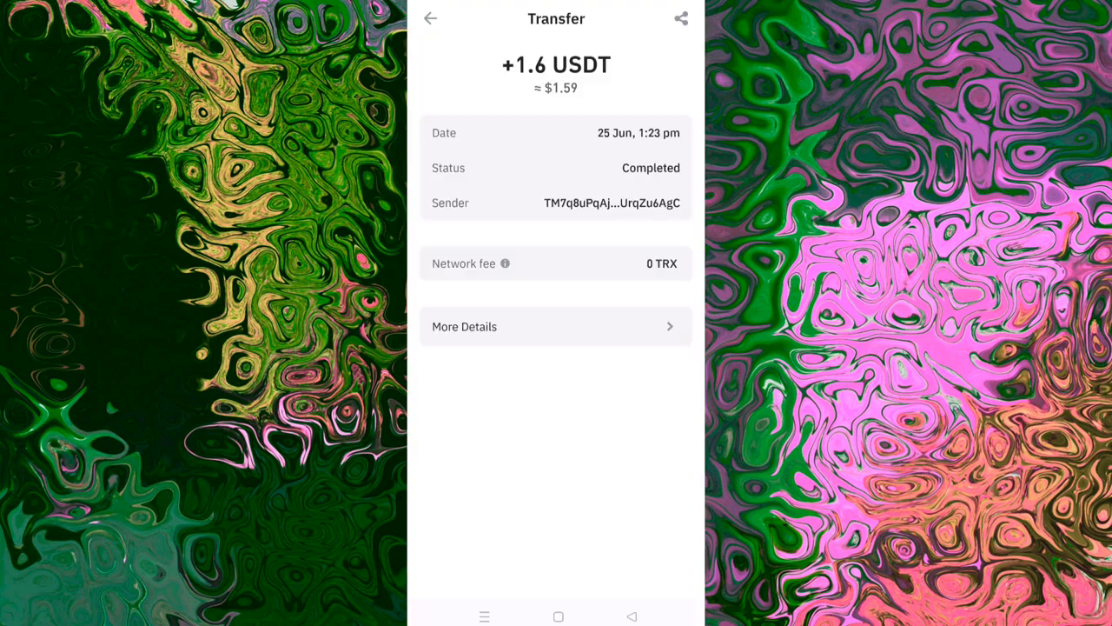